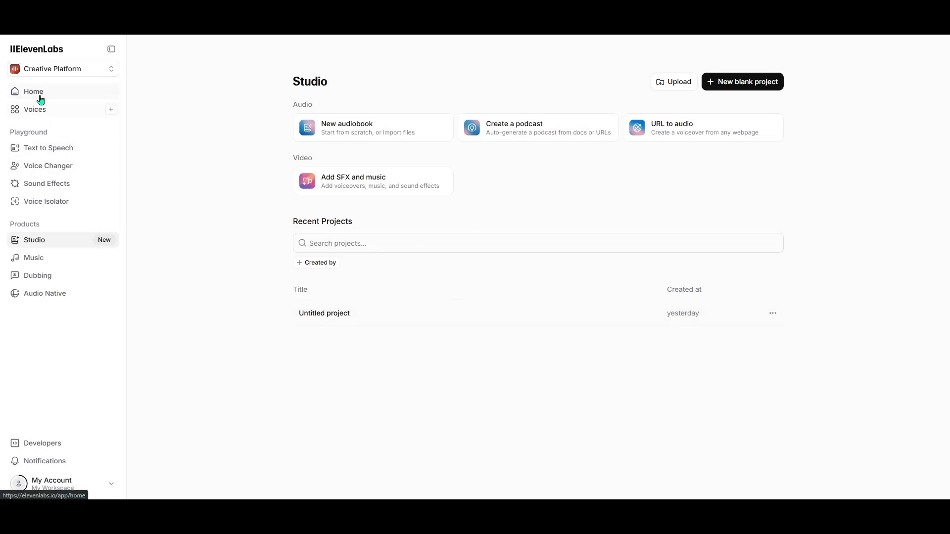
Return from the Studio projects page to the Home dashboard
{"action": "left_click", "coordinate": [34, 91]}
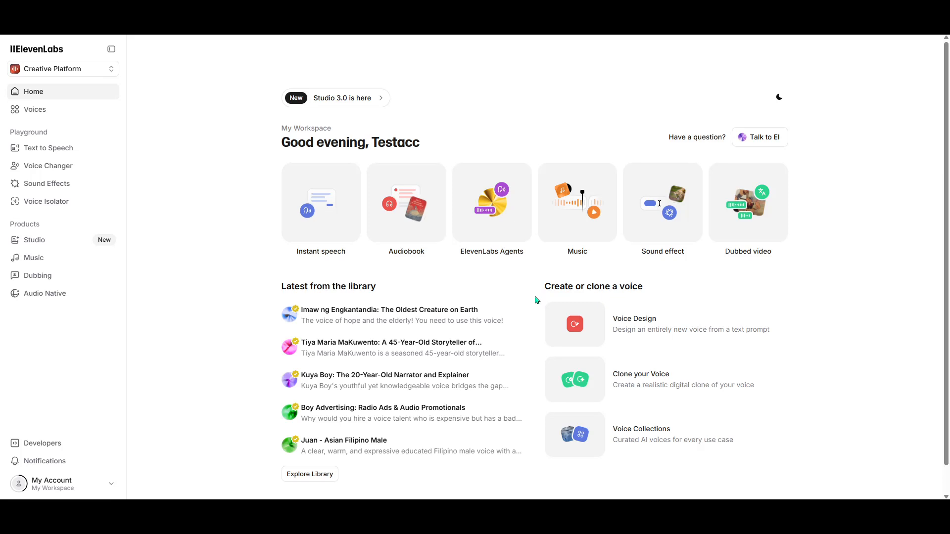
{"action": "mouse_move", "coordinate": [843, 267]}
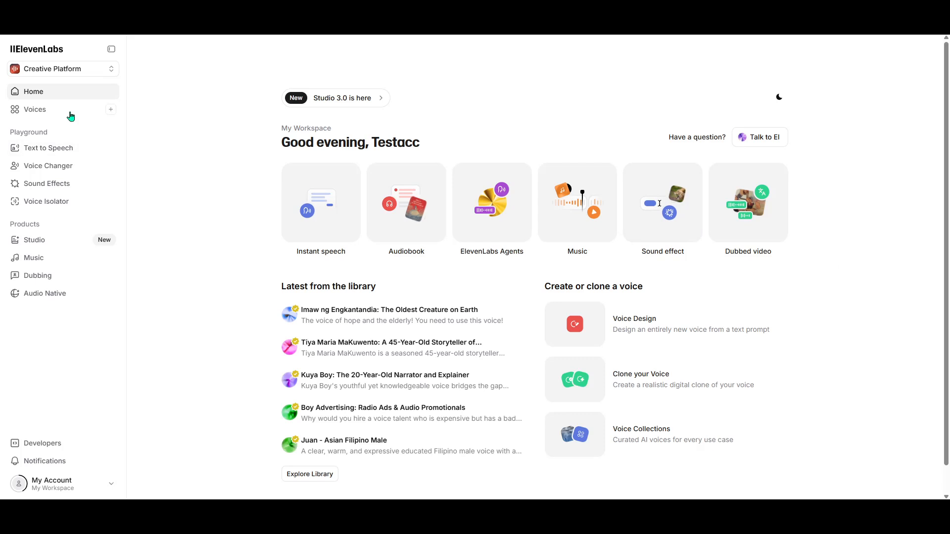
{"action": "mouse_move", "coordinate": [69, 277]}
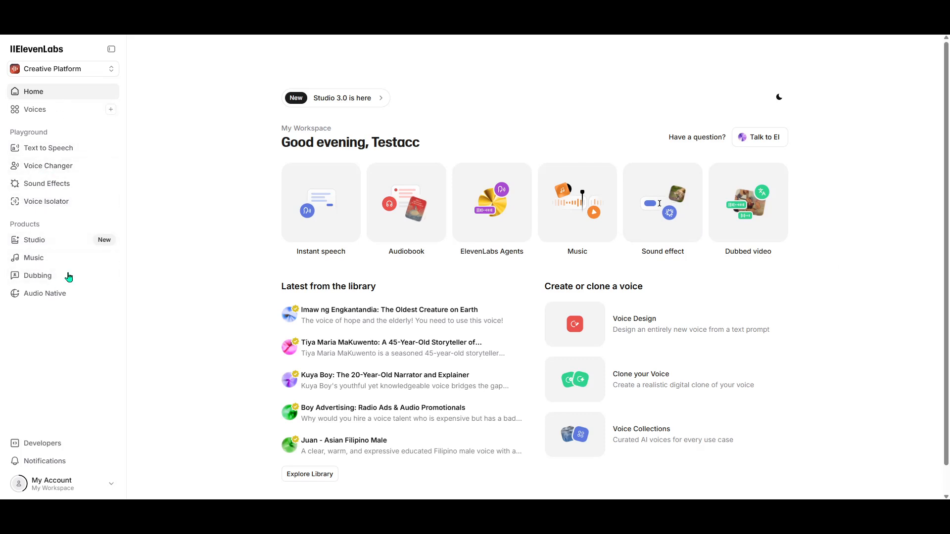
{"action": "mouse_move", "coordinate": [51, 139]}
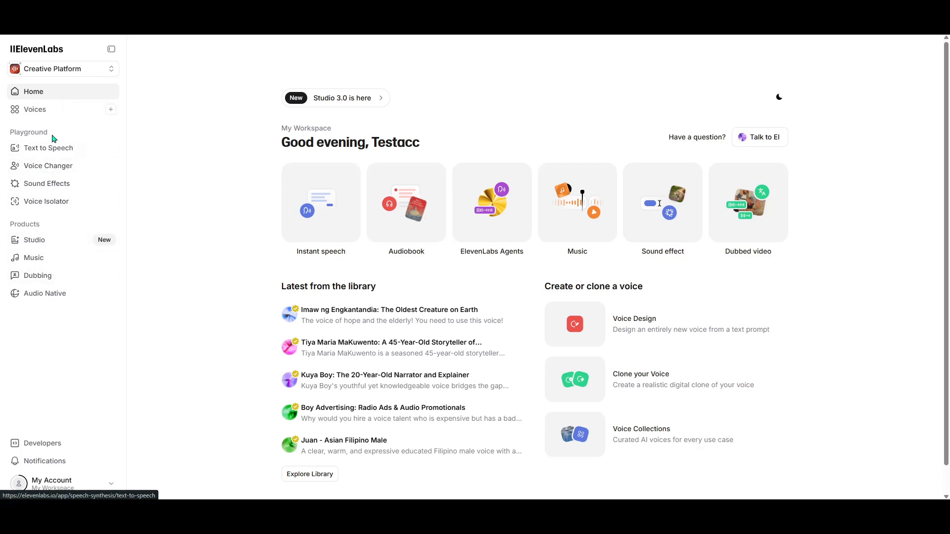
Begin the first speaker's script with 'We wish you a merry christmas,' in Text to Speech
{"action": "left_click", "coordinate": [48, 147]}
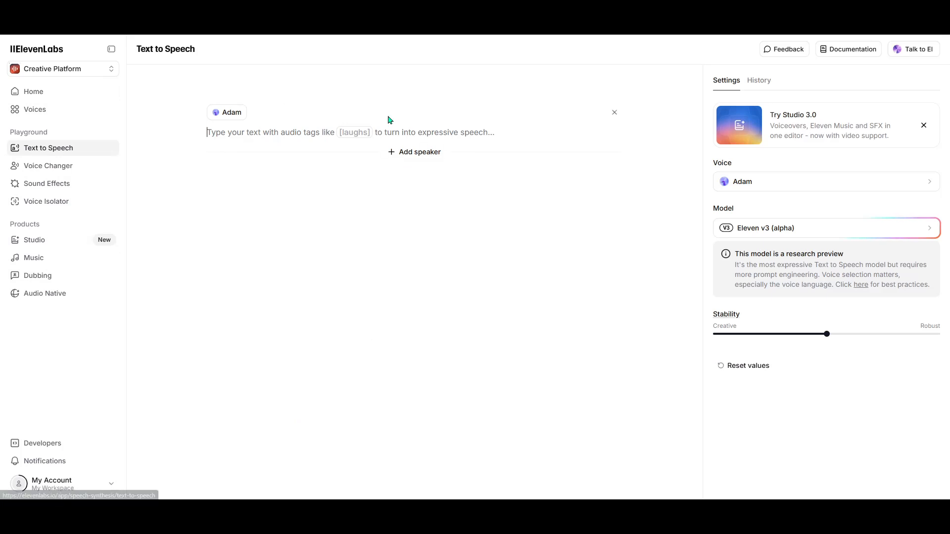
{"action": "left_click", "coordinate": [307, 132]}
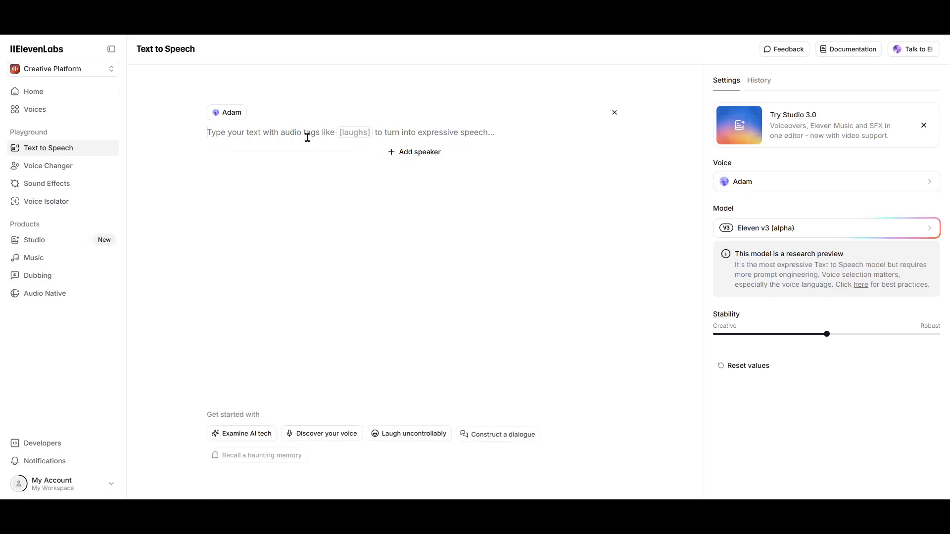
{"action": "type", "text": "We"}
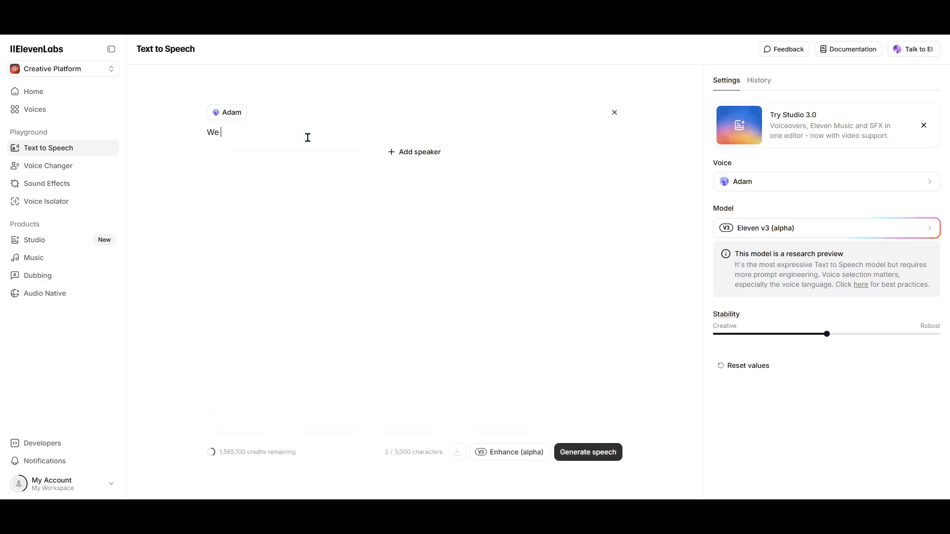
{"action": "type", "text": "wish you a"}
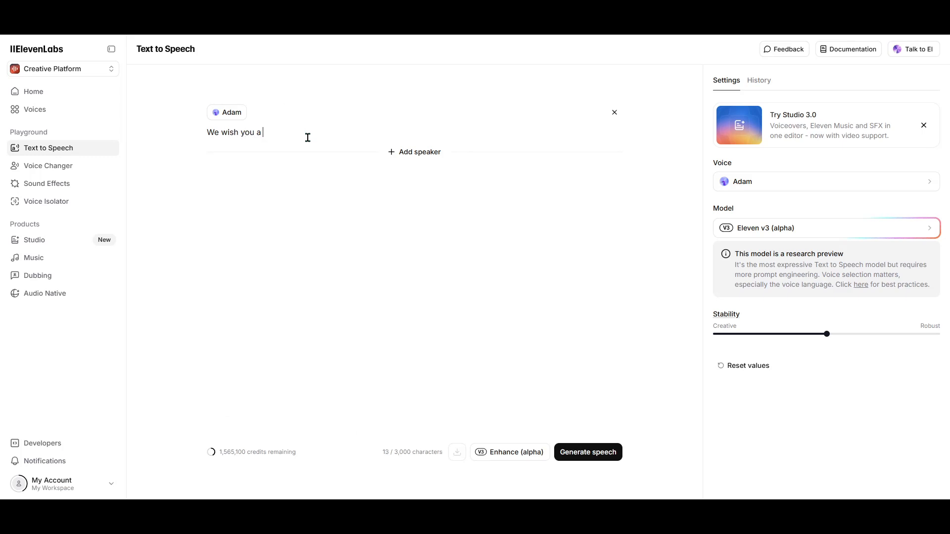
{"action": "type", "text": "merry chirstmas"}
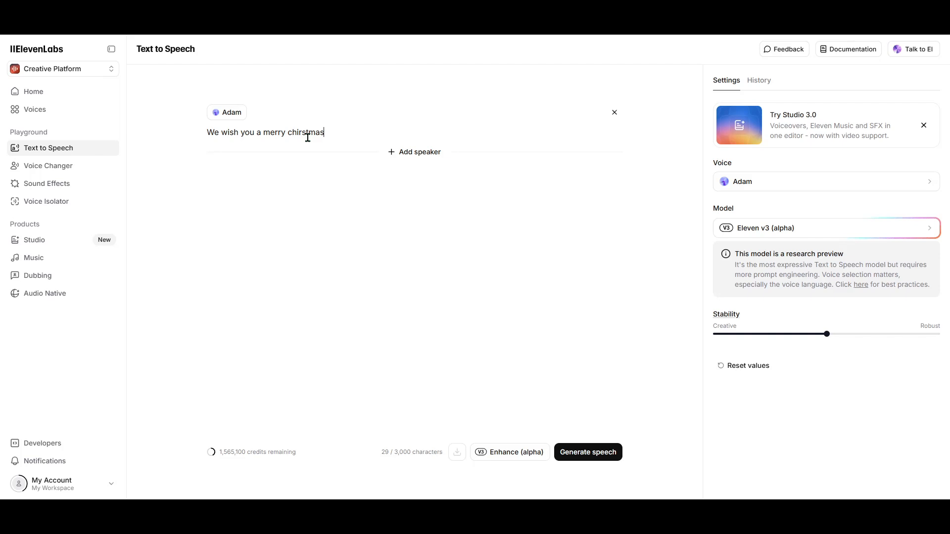
{"action": "triple_click", "coordinate": [265, 131]}
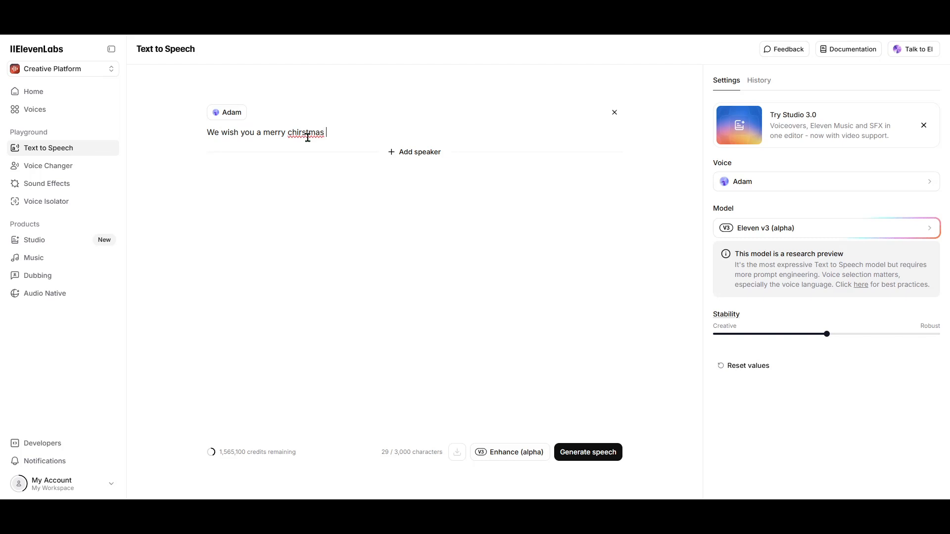
{"action": "type", "text": ","}
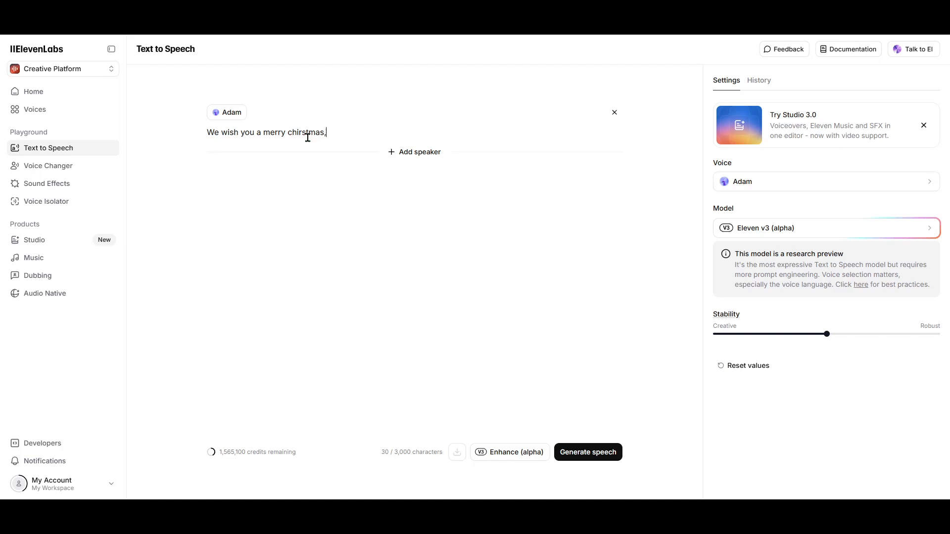
Add a second speaker and finish the lyrics with two more lines and 'and a happy new year'
{"action": "left_click", "coordinate": [413, 152]}
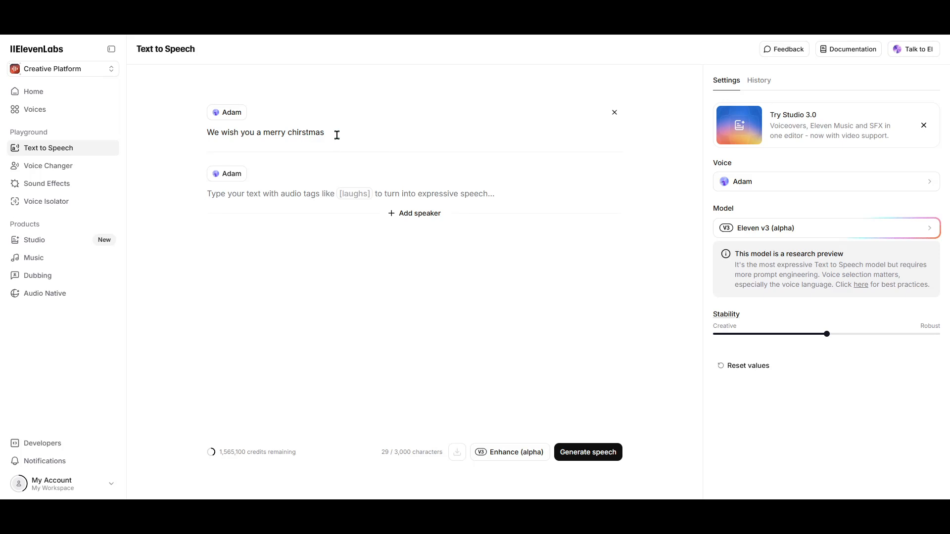
{"action": "type", "text": ", We wish you a merry chirstmas"}
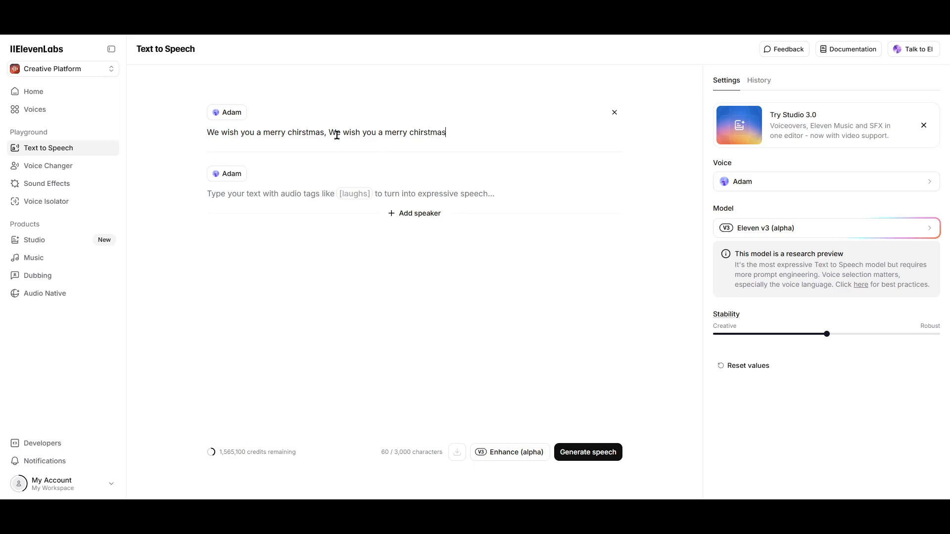
{"action": "type", "text": ", We wish you a merry chirstmas"}
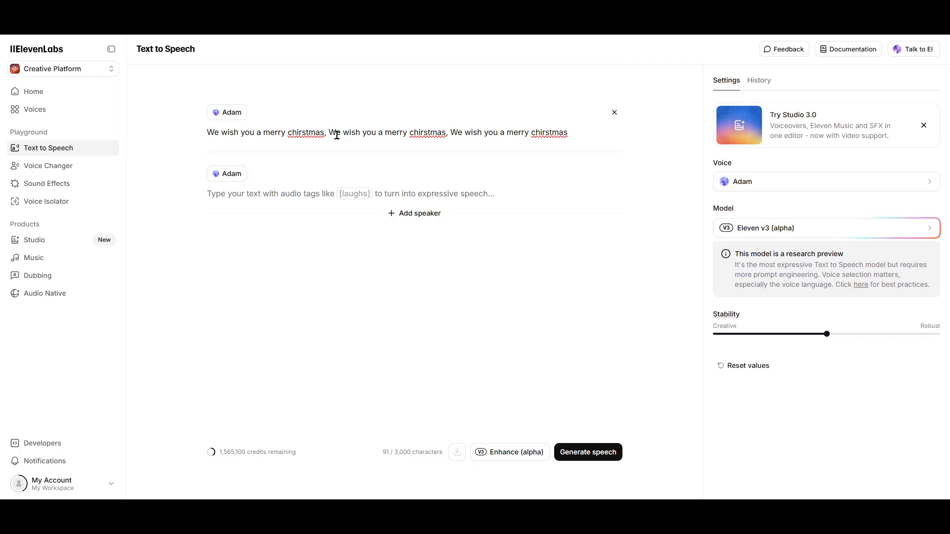
{"action": "type", "text": "and a happy"}
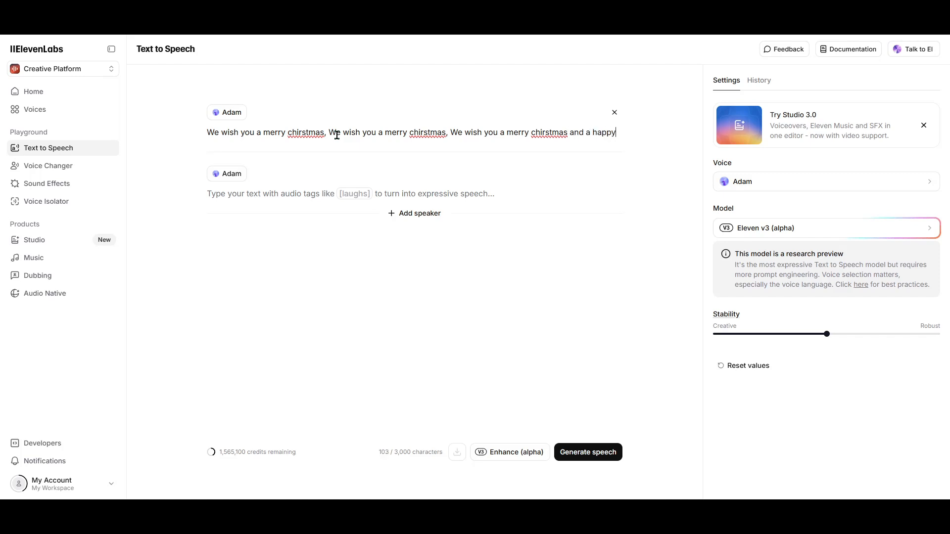
{"action": "type", "text": "new year"}
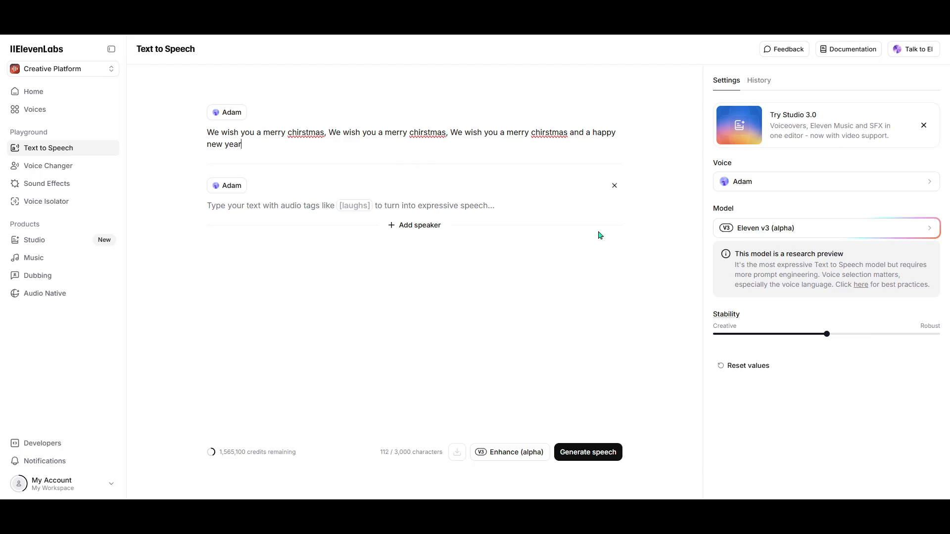
{"action": "mouse_move", "coordinate": [462, 172]}
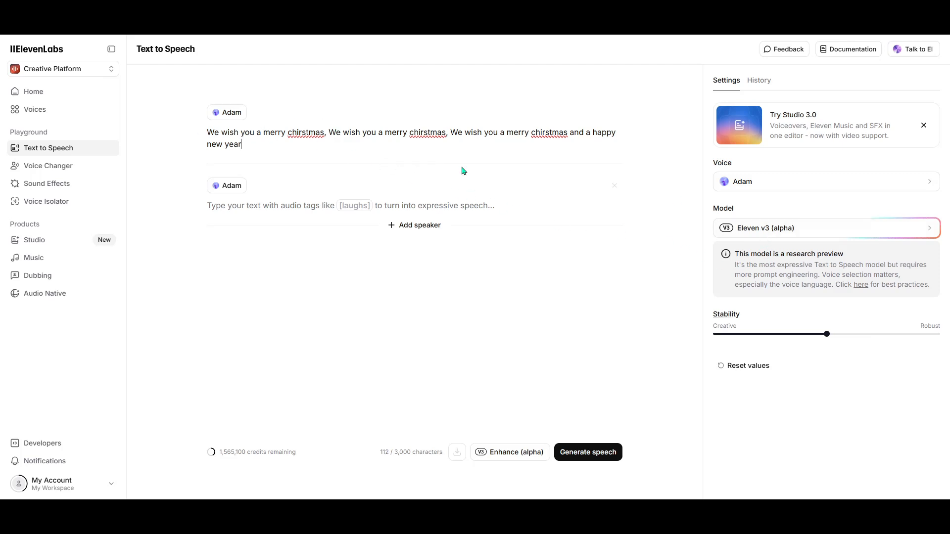
{"action": "left_click", "coordinate": [824, 227]}
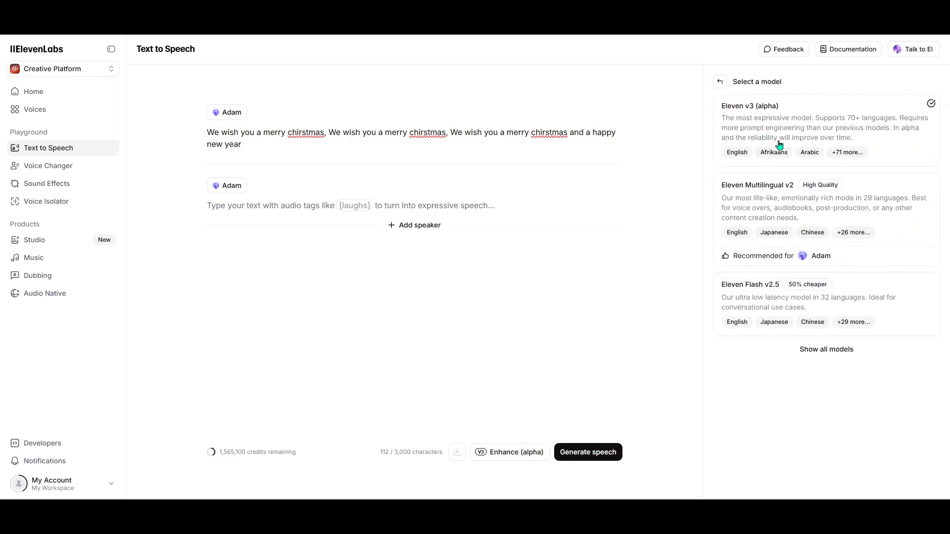
{"action": "left_click", "coordinate": [749, 106]}
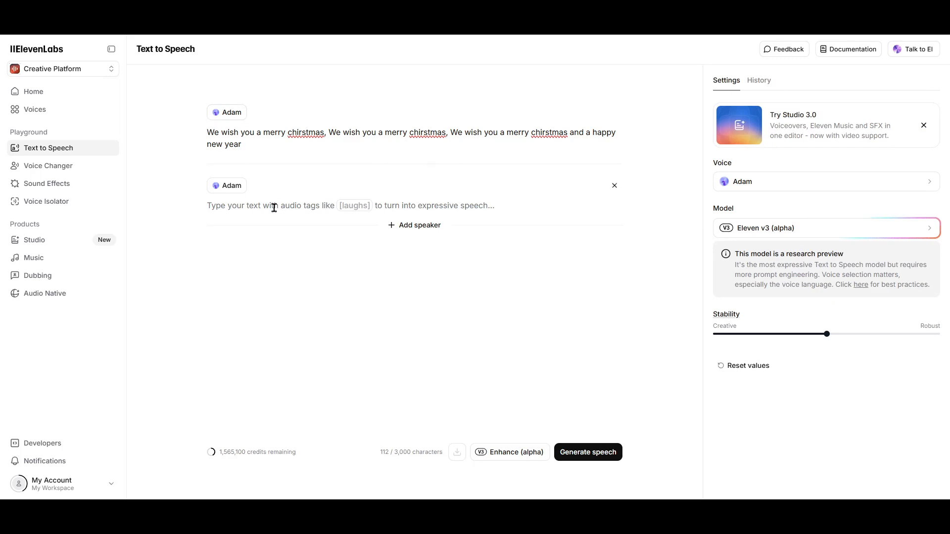
Prefix each 'We wish you a merry christmas' line with a [sing] tag
{"action": "type", "text": "[sing]"}
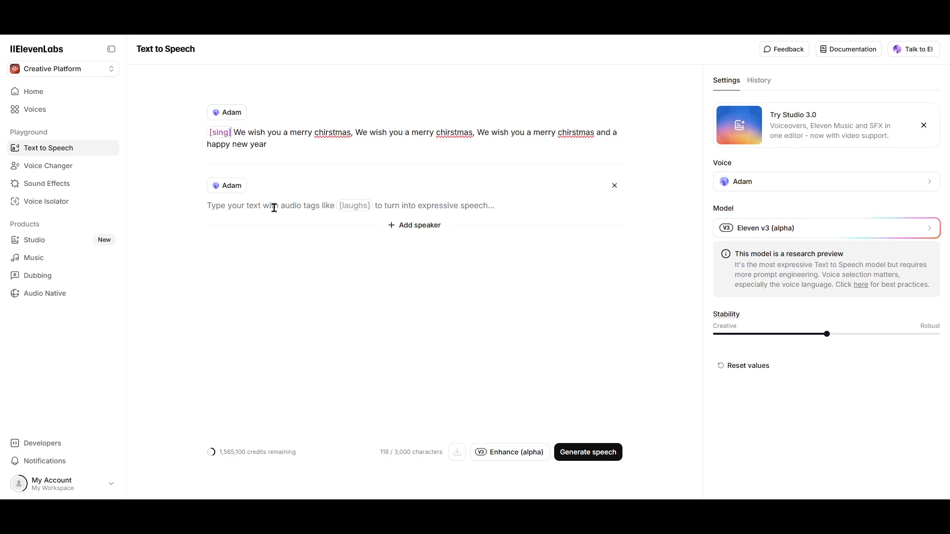
{"action": "left_click", "coordinate": [237, 129]}
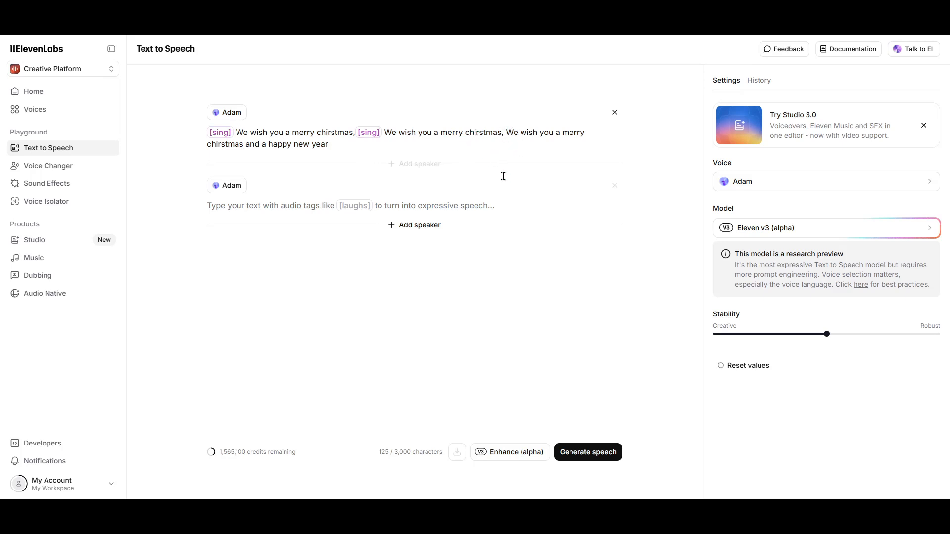
{"action": "type", "text": "[sing]"}
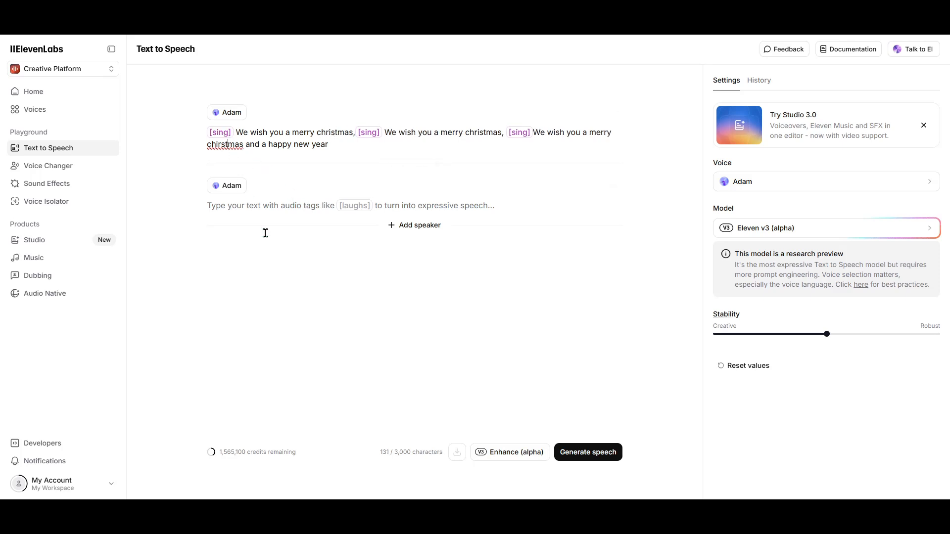
{"action": "key", "text": "Backspace"}
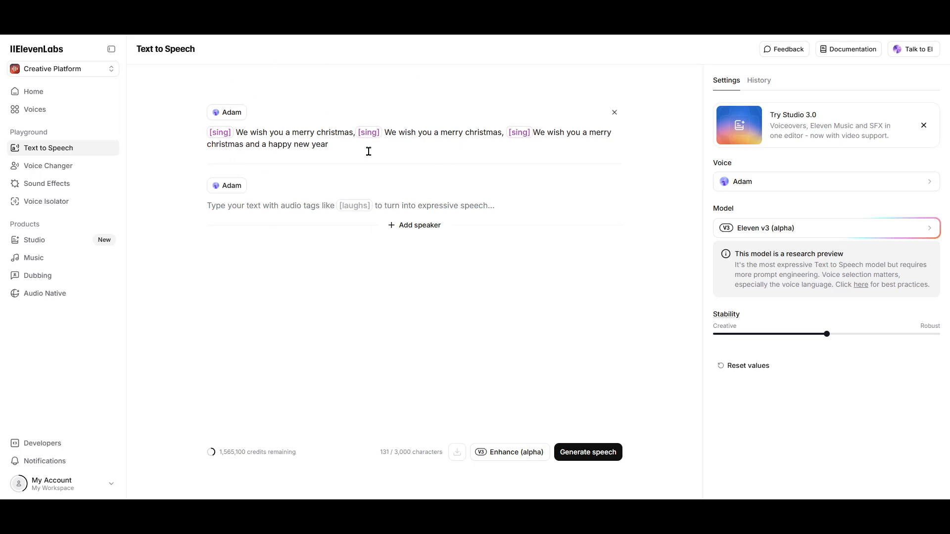
{"action": "mouse_move", "coordinate": [587, 452]}
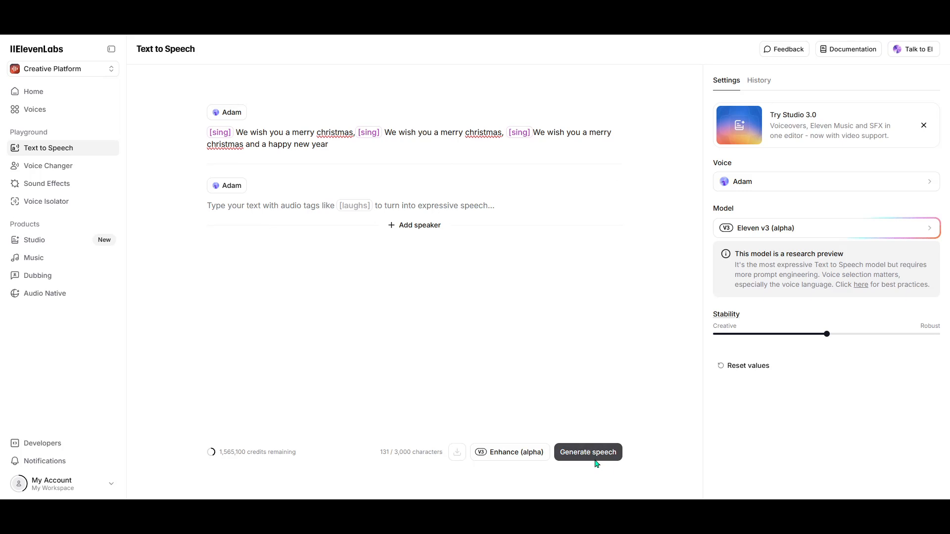
Generate speech from the tagged lyrics, producing Generation 1 and Generation 2
{"action": "left_click", "coordinate": [587, 452]}
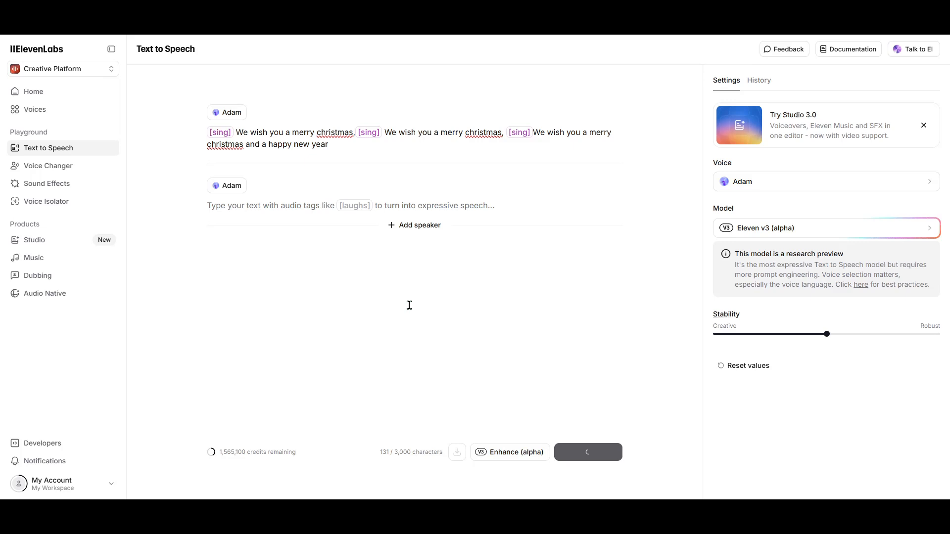
{"action": "left_click", "coordinate": [587, 452]}
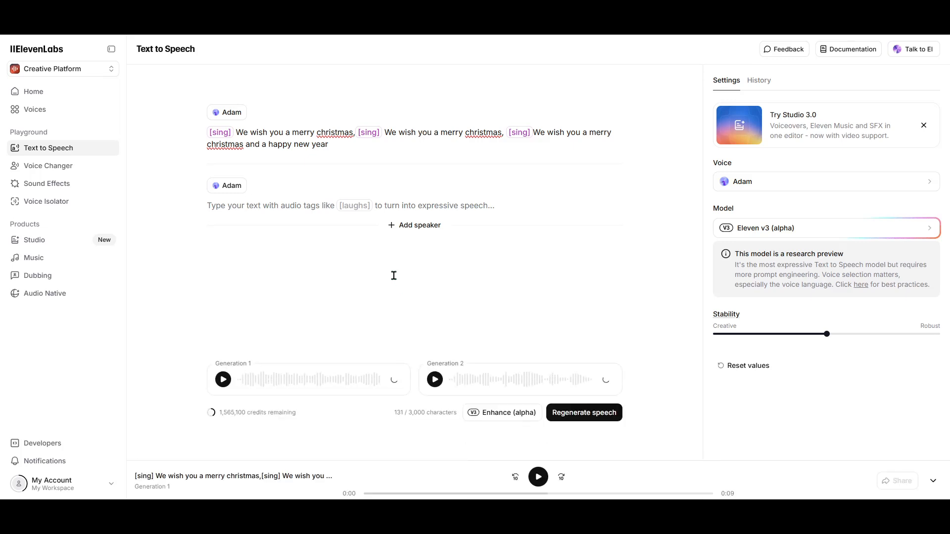
Play Generation 1 through in full, then stop playback
{"action": "left_click", "coordinate": [223, 379]}
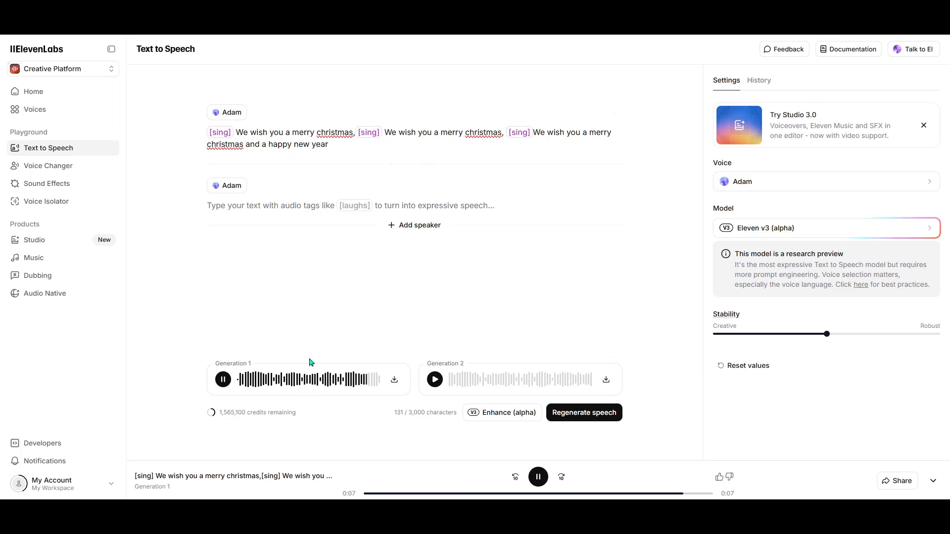
{"action": "left_click", "coordinate": [536, 477]}
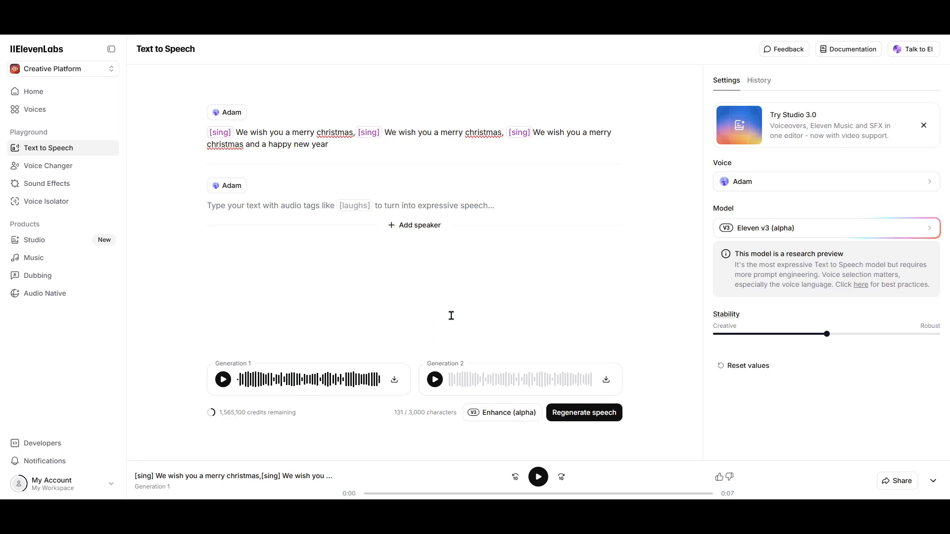
{"action": "mouse_move", "coordinate": [475, 291]}
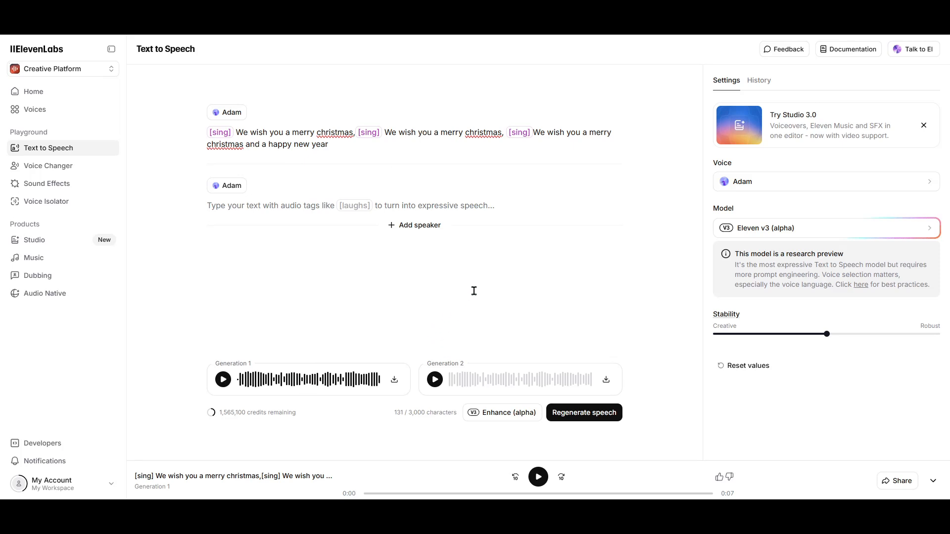
{"action": "mouse_move", "coordinate": [646, 384]}
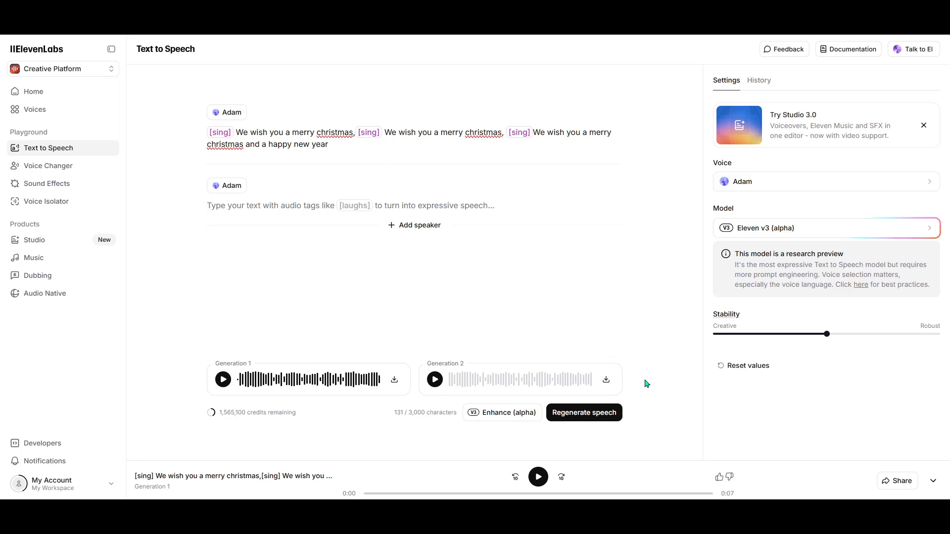